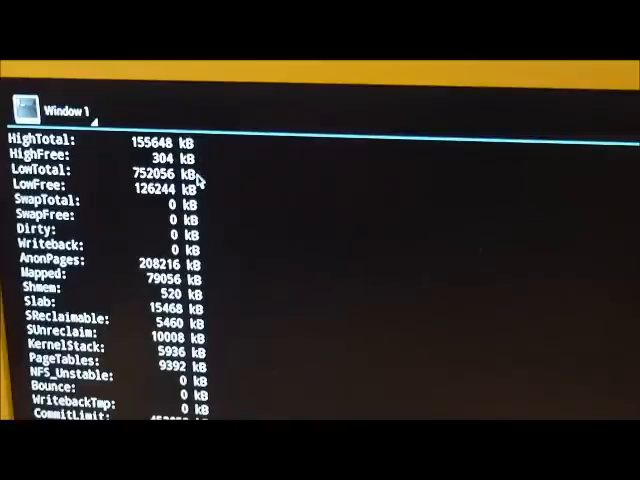
# - Scroll through the /proc/meminfo report to read total and free RAM
pyautogui.scroll(3)
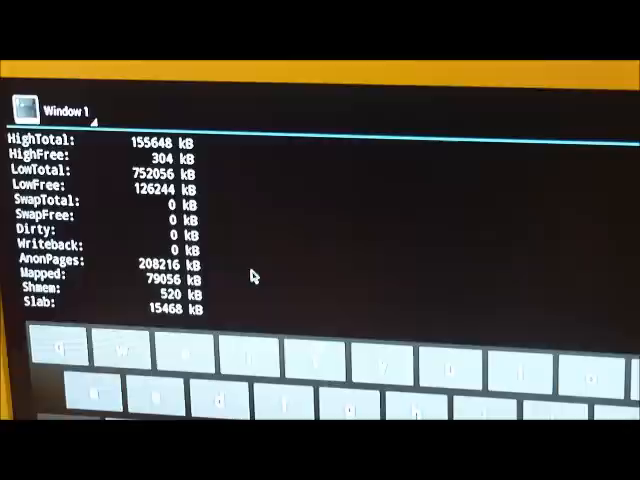
pyautogui.scroll(-3)
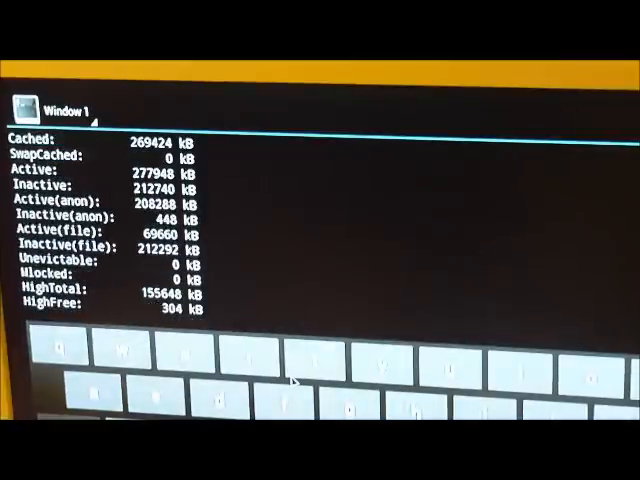
pyautogui.moveTo(435, 220)
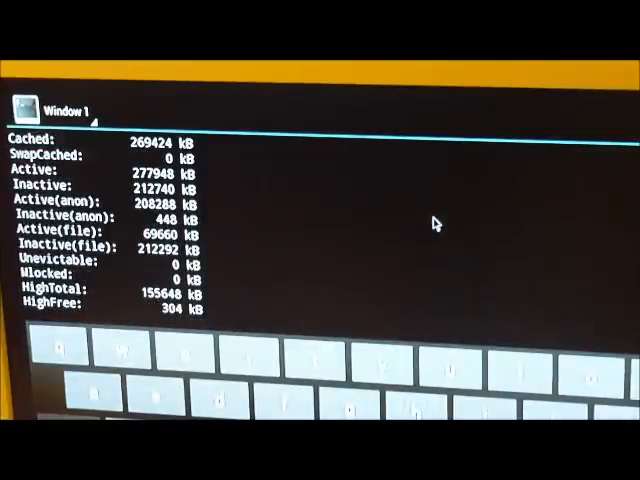
pyautogui.scroll(-3)
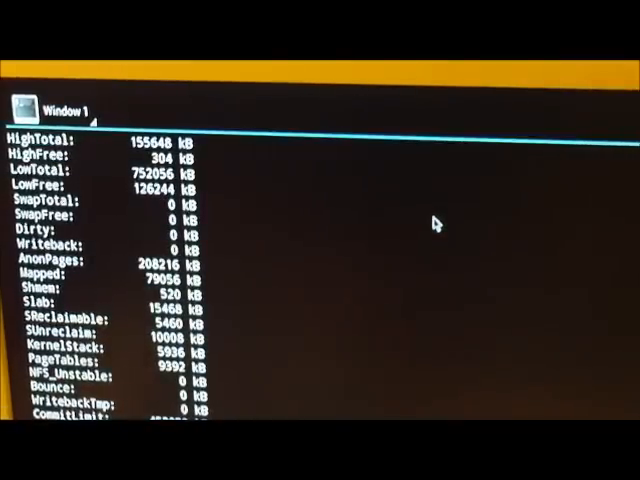
pyautogui.scroll(3)
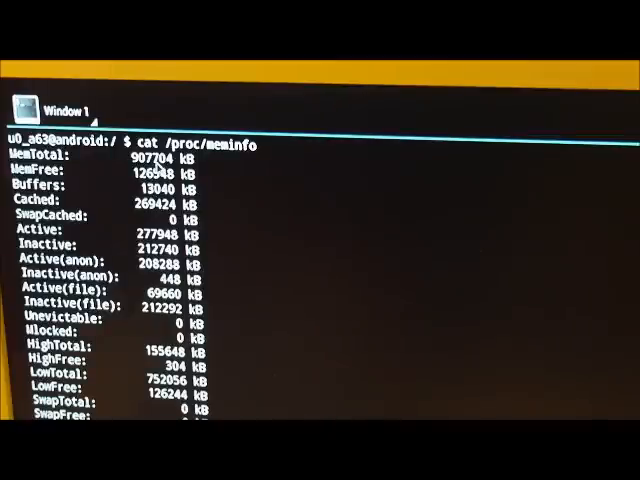
pyautogui.moveTo(210, 170)
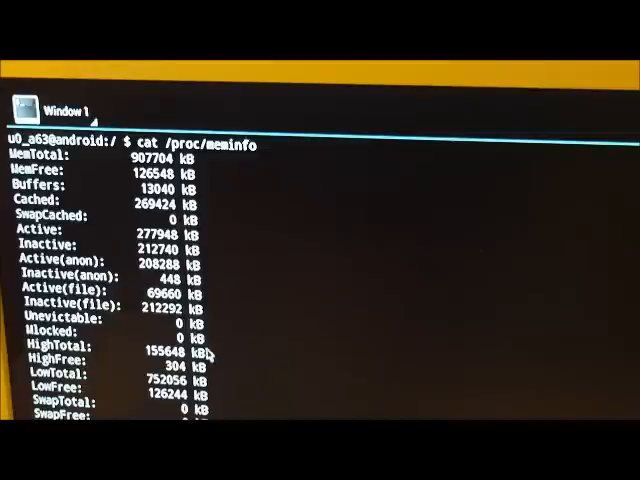
pyautogui.scroll(-3)
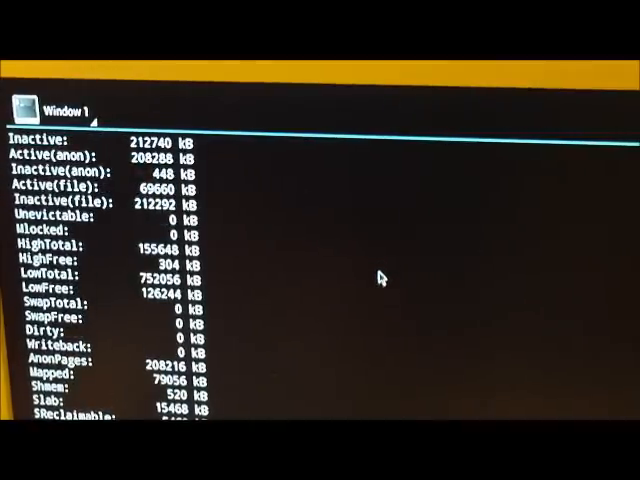
pyautogui.scroll(-3)
pyautogui.write('cat')
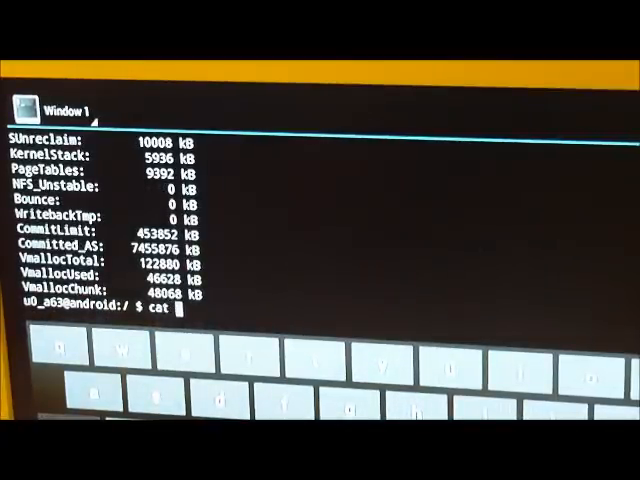
# - Run cat /proc/cpuinfo and scroll through the dual-core ARMv7 RK30board details
pyautogui.write('/p')
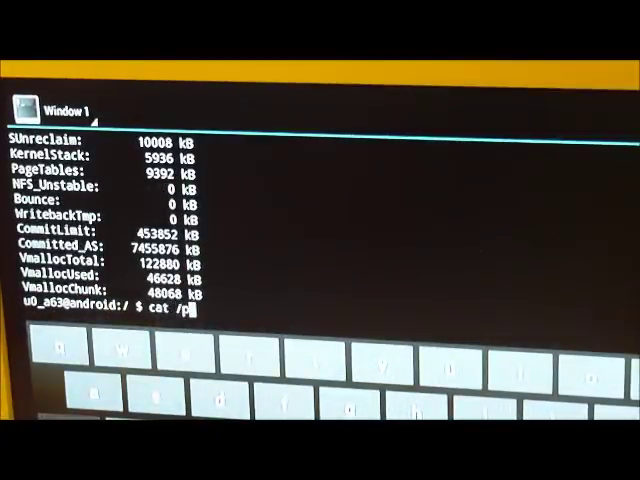
pyautogui.write('roc')
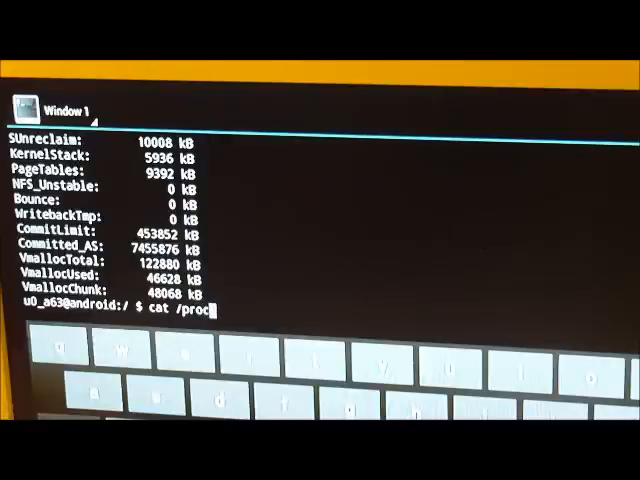
pyautogui.write('cp')
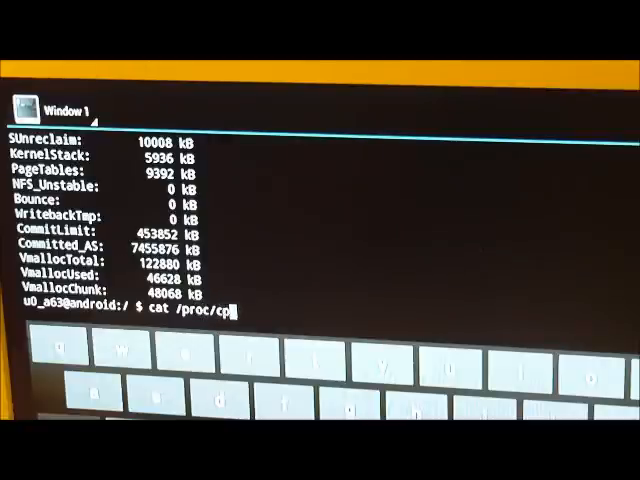
pyautogui.write('in')
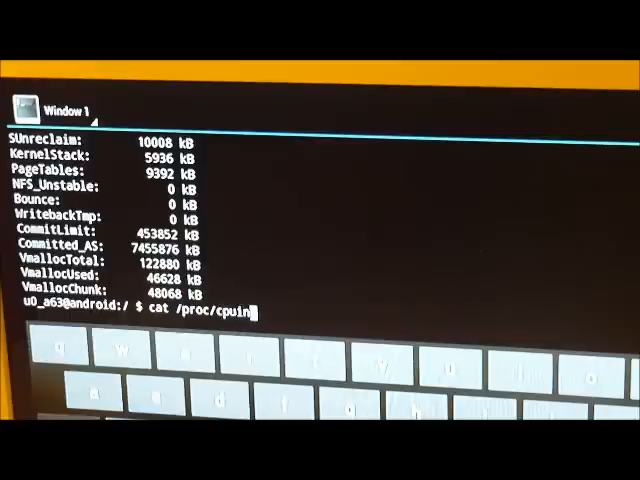
pyautogui.write('fo')
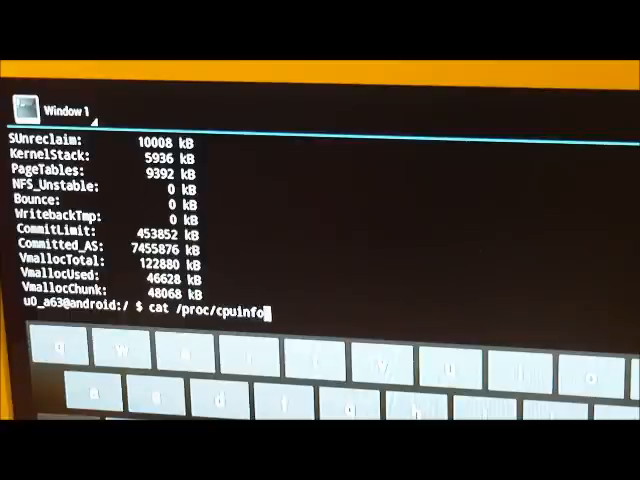
pyautogui.press('Return')
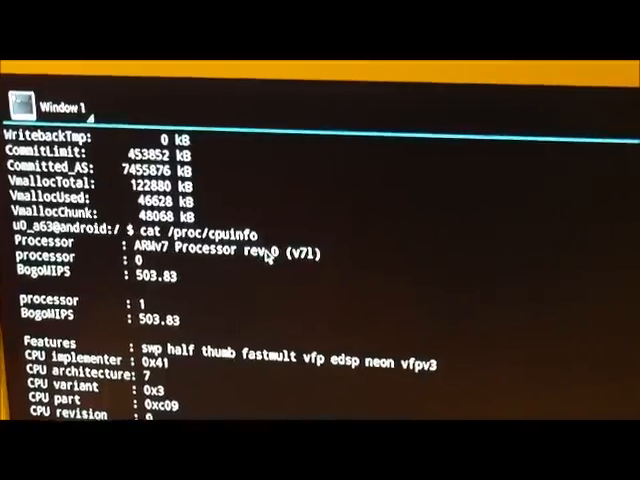
pyautogui.scroll(-3)
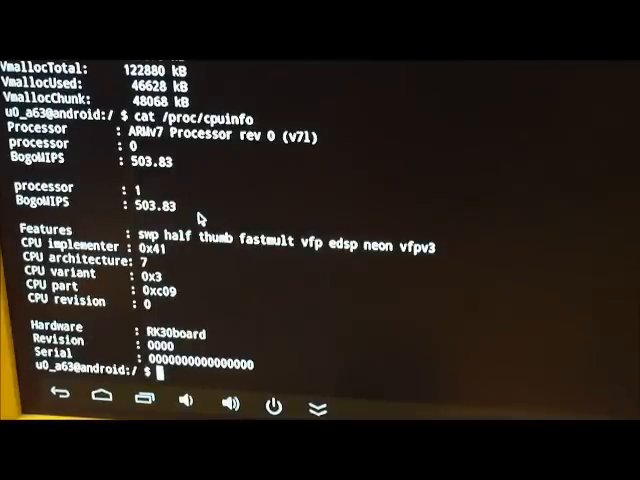
# - Run df -h and scroll through the filesystem sizes, used and free space
pyautogui.write('d')
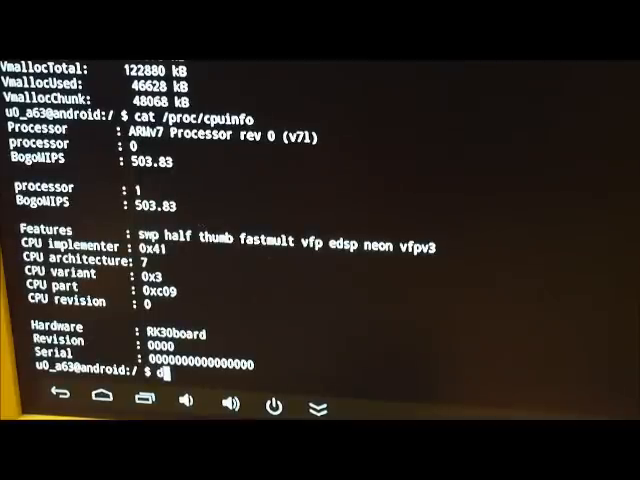
pyautogui.write('f')
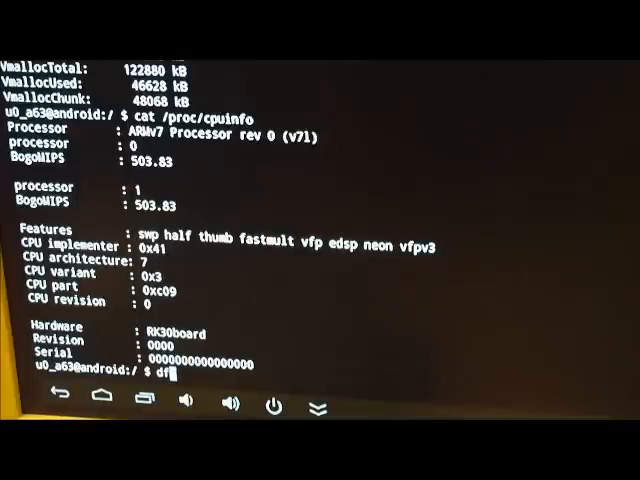
pyautogui.write('-')
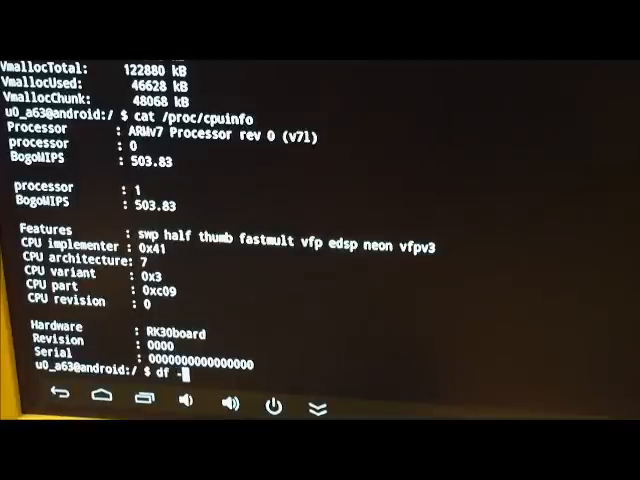
pyautogui.write('h')
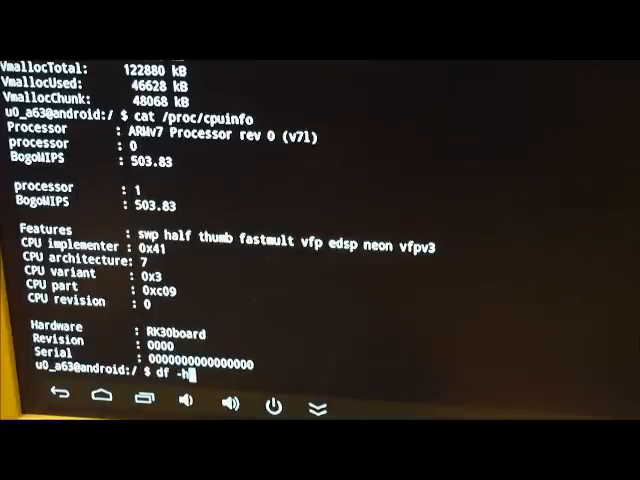
pyautogui.press('Return')
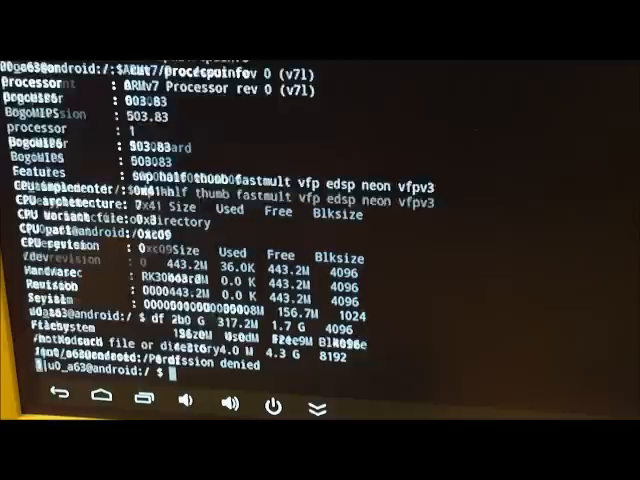
pyautogui.scroll(-3)
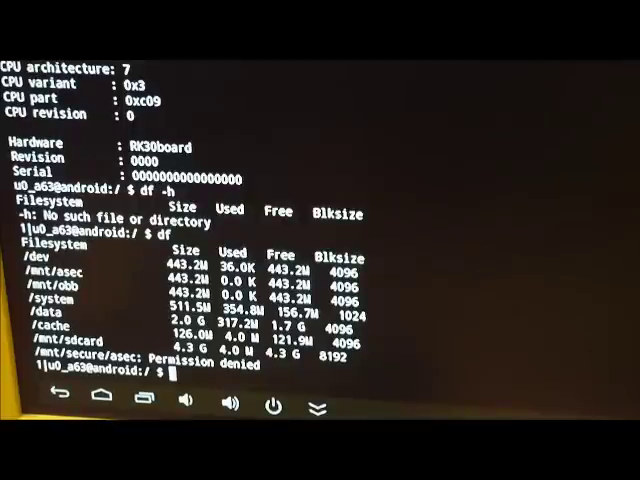